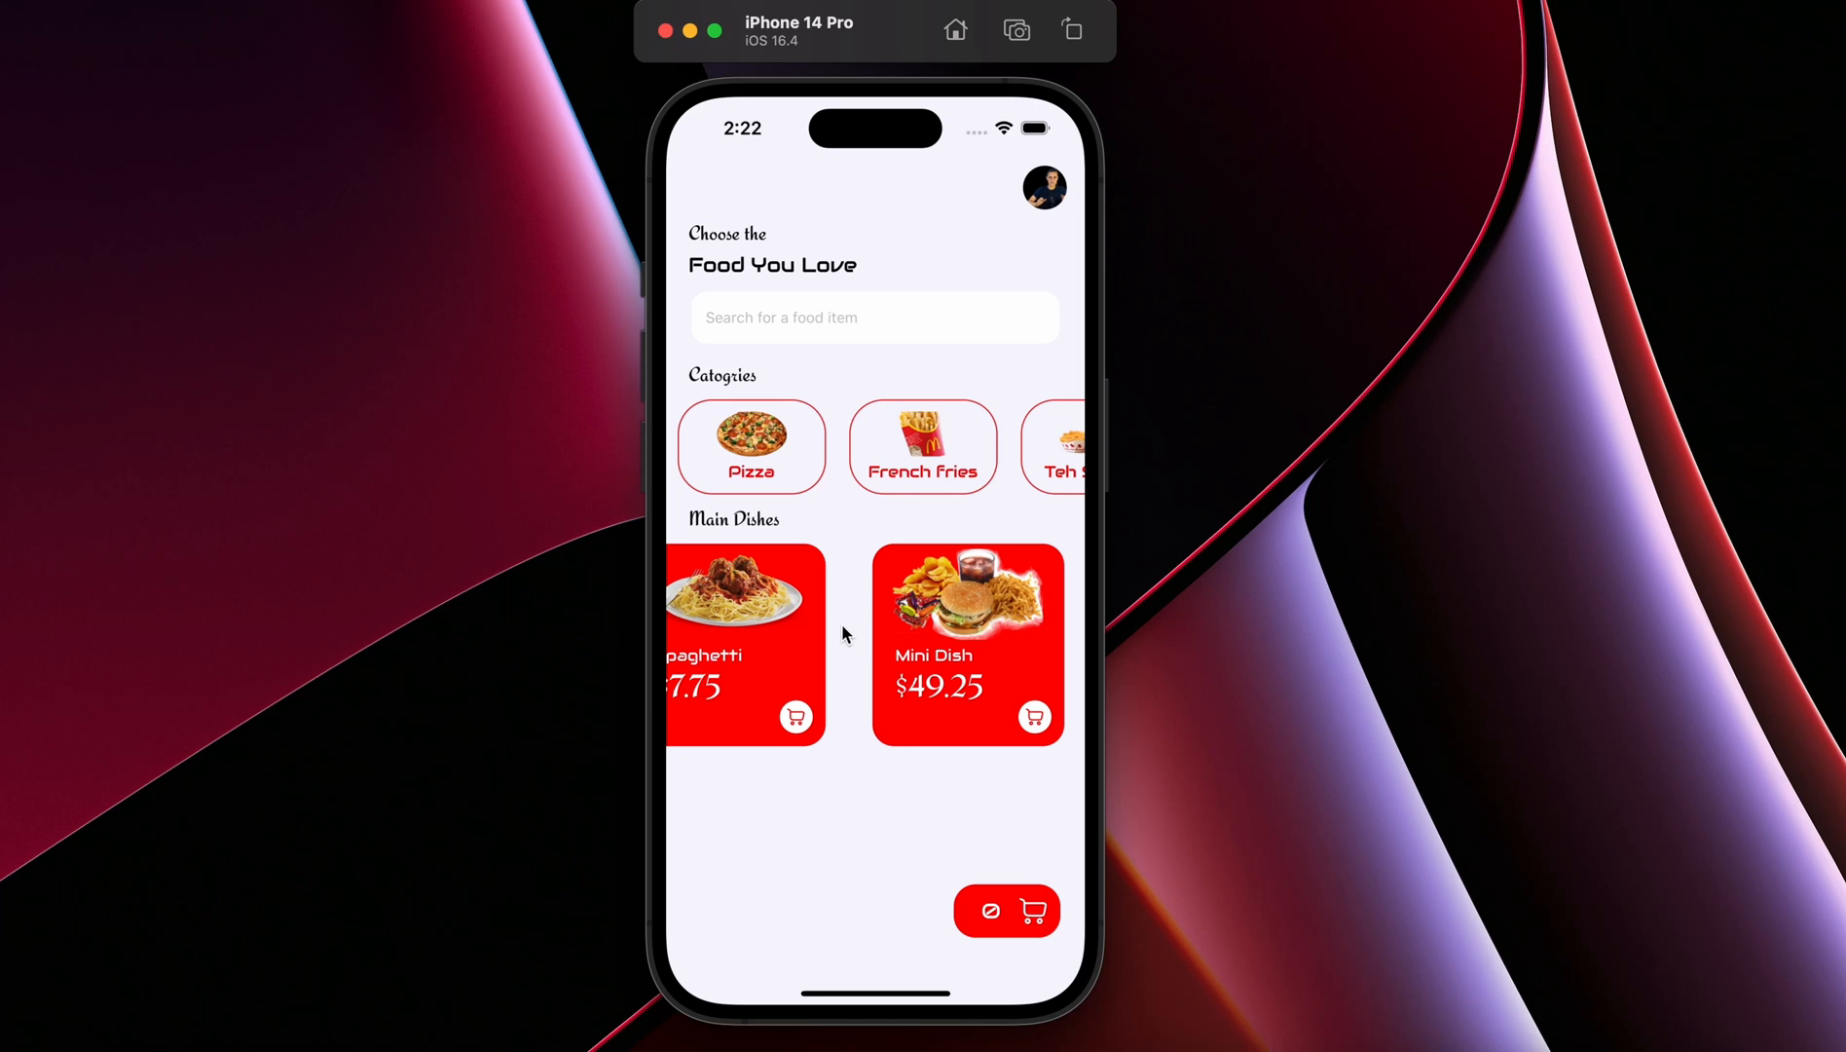
{"action": "mouse_move", "coordinate": [966, 656]}
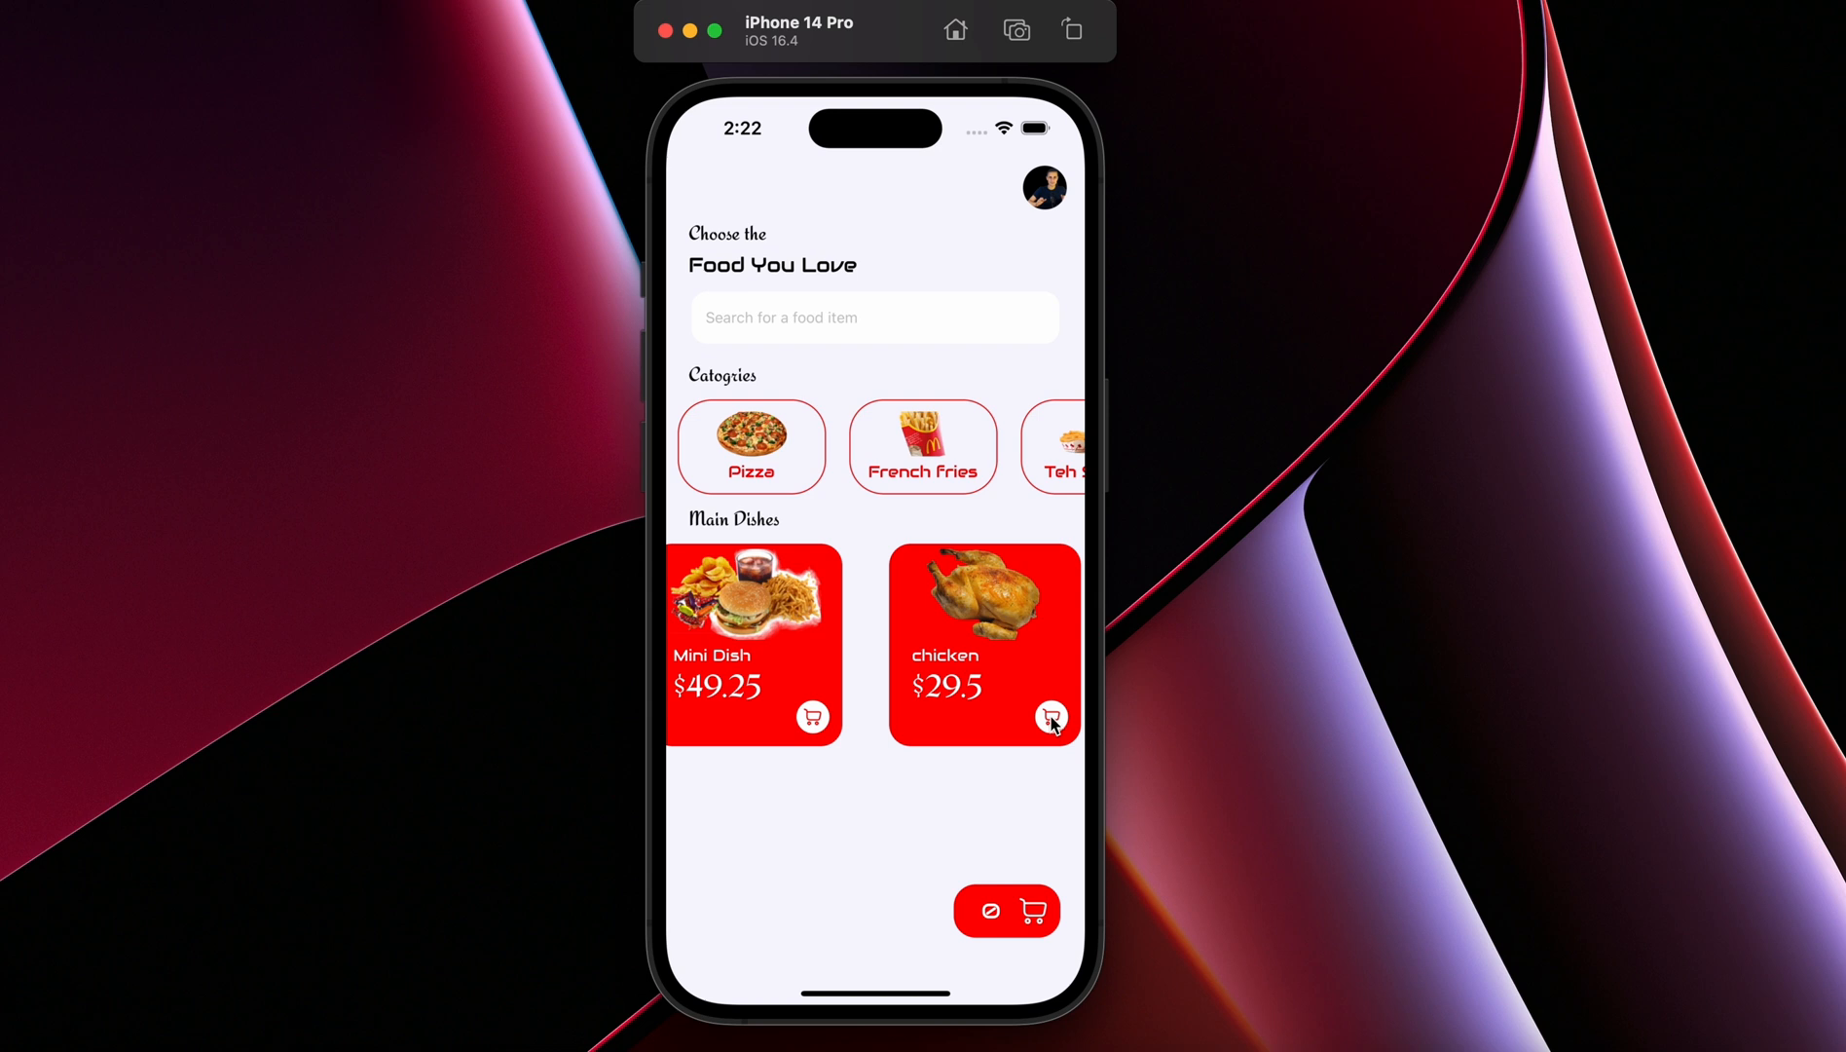
Add one chicken and one Mini Dish to the cart for a $78.75 total.
{"action": "left_click", "coordinate": [1051, 717]}
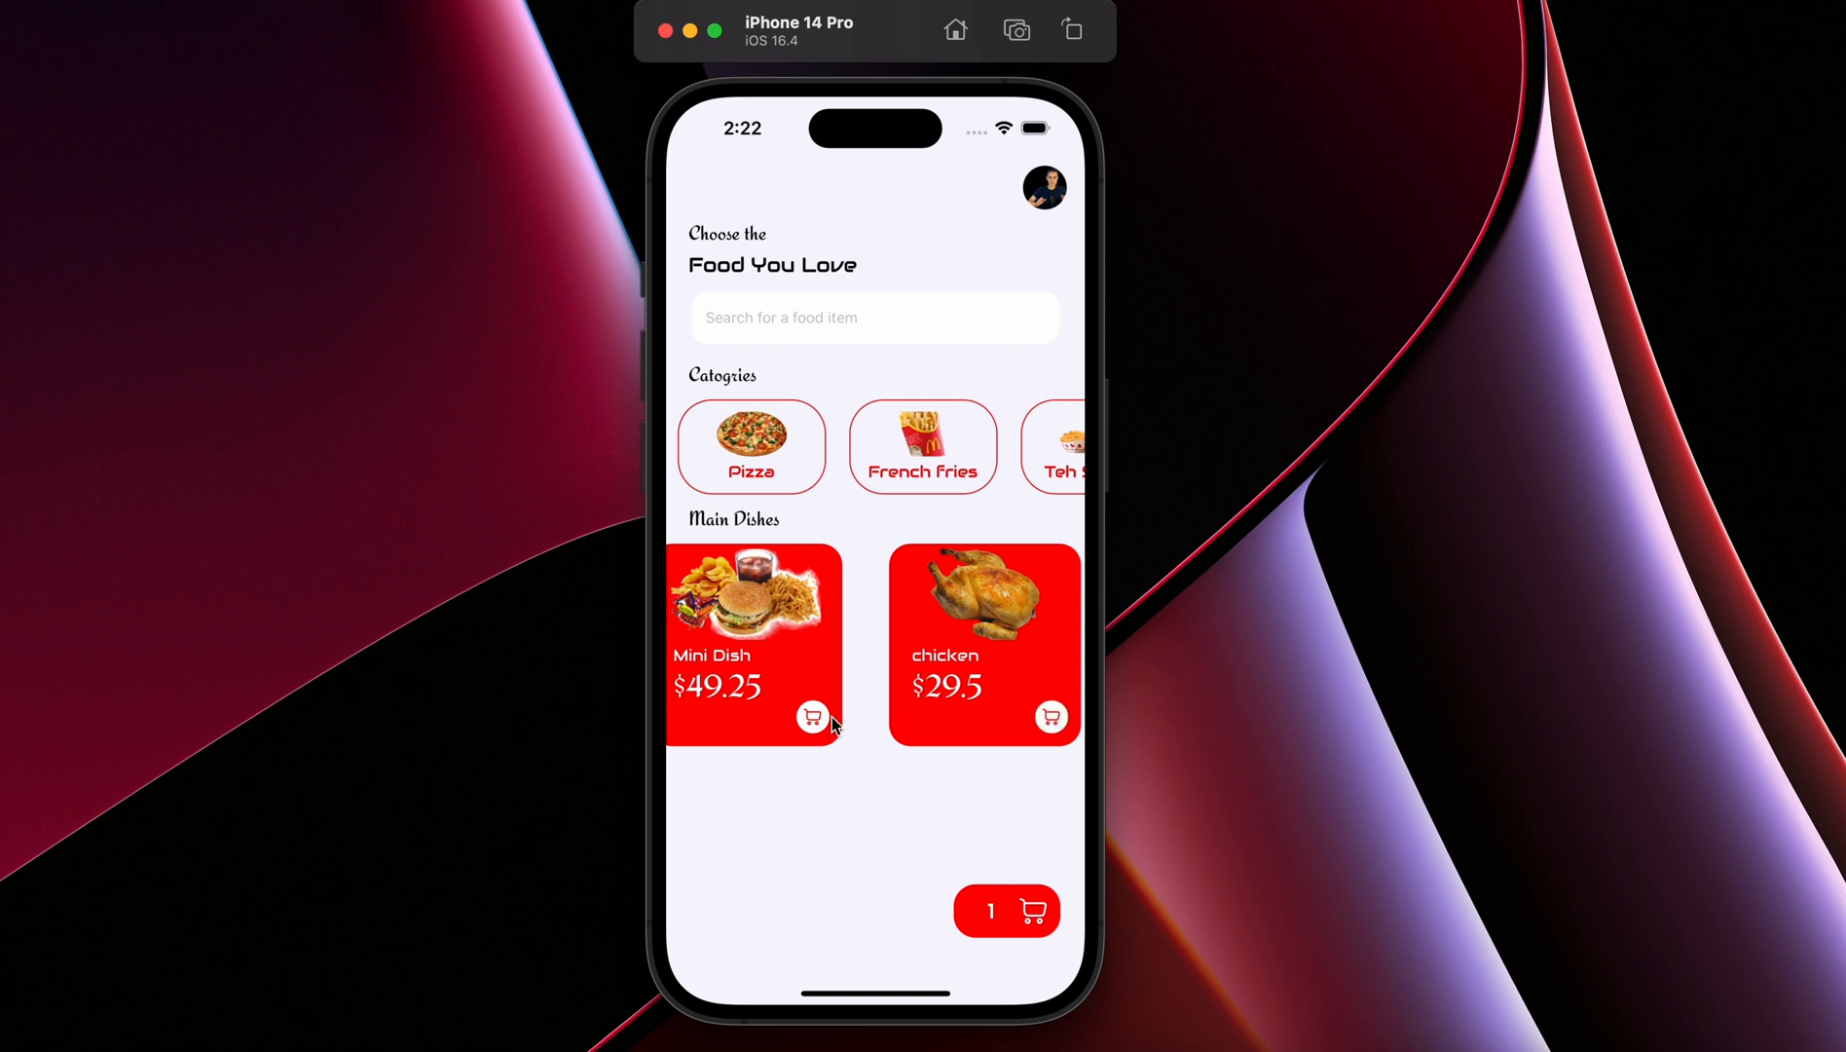
{"action": "left_click", "coordinate": [1007, 910]}
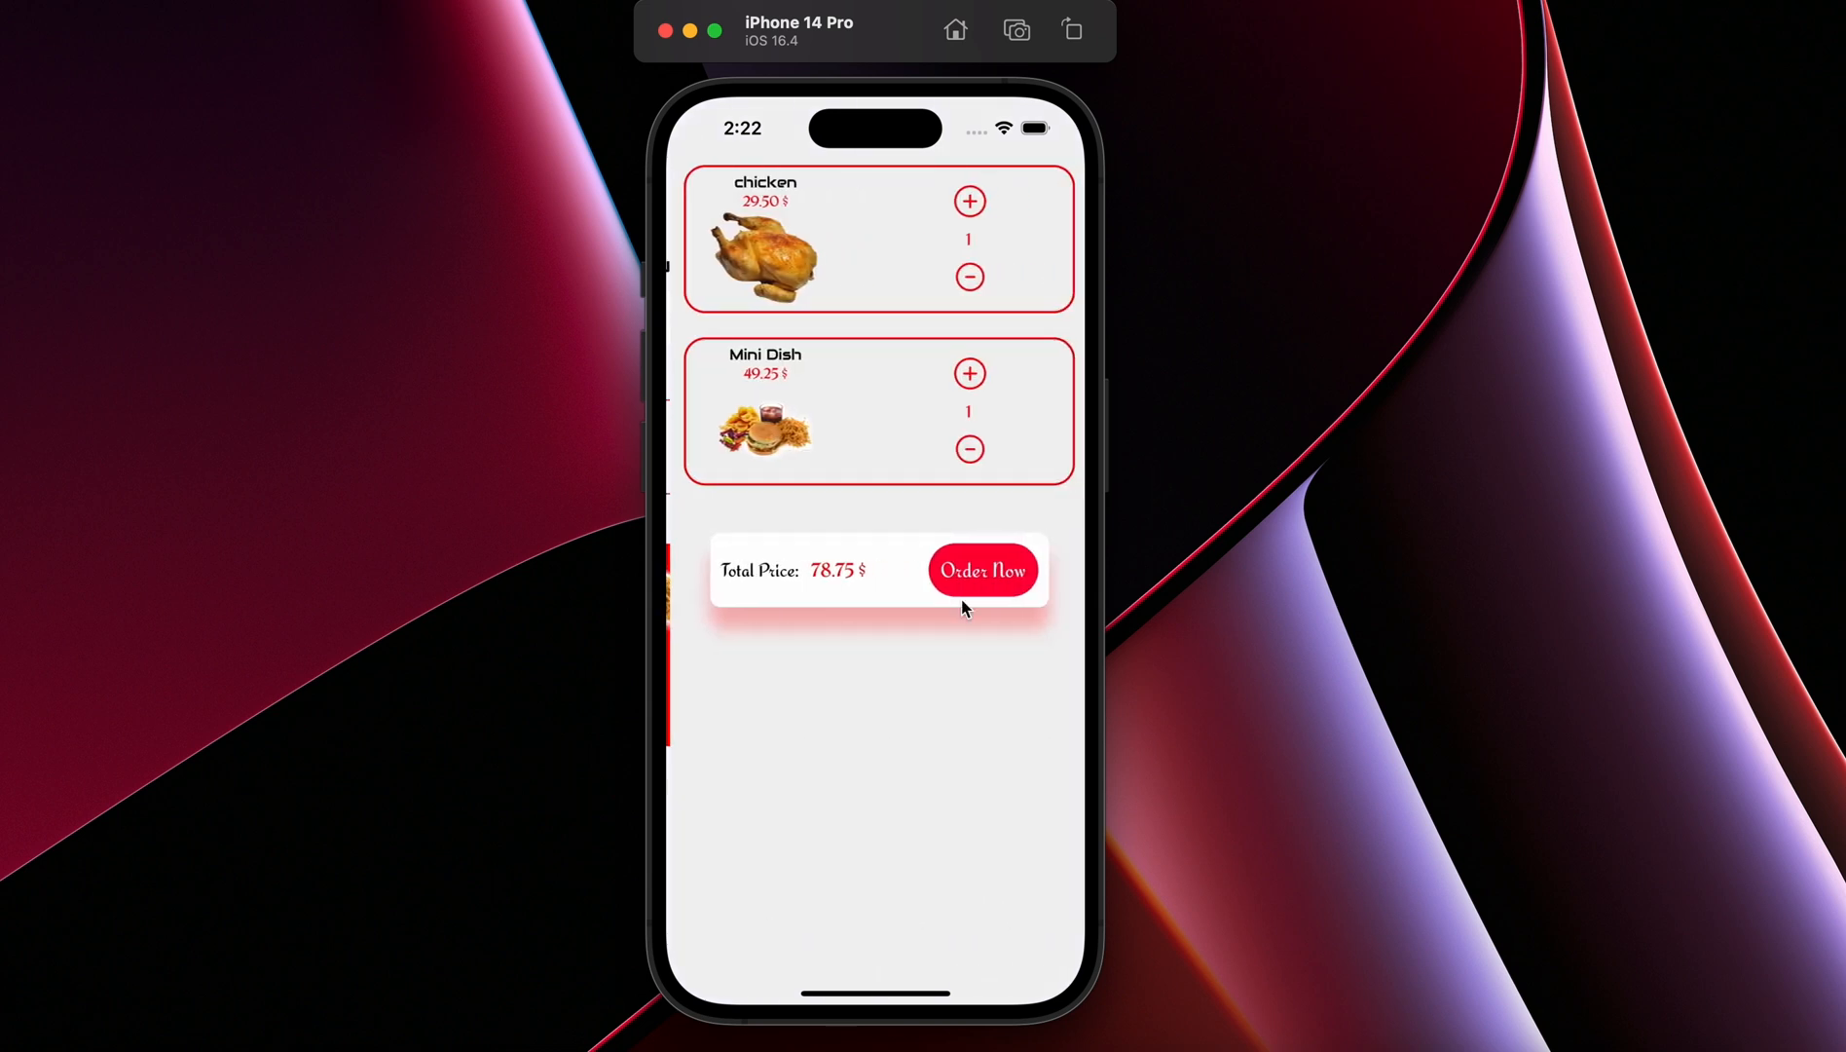
Place the $78.75 order so it appears in the orders list dated November 27th, 02:23.
{"action": "left_click", "coordinate": [981, 571]}
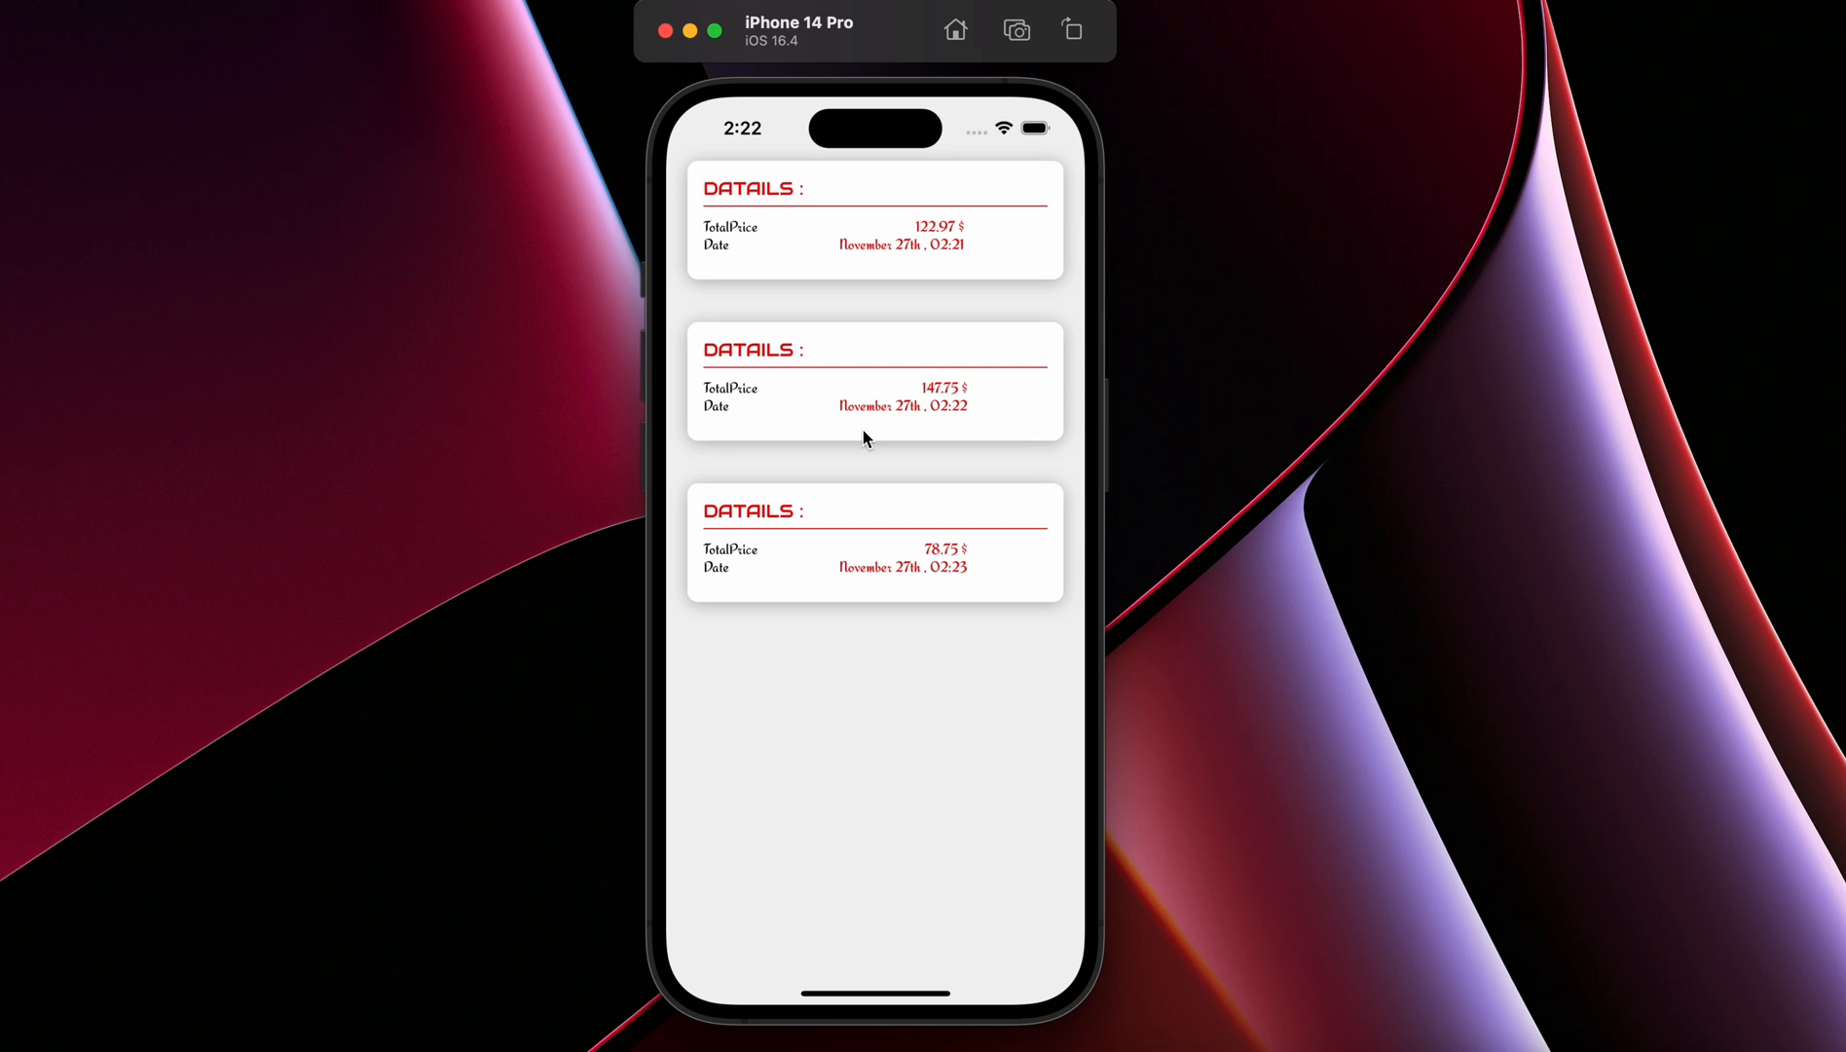
{"action": "mouse_move", "coordinate": [874, 397]}
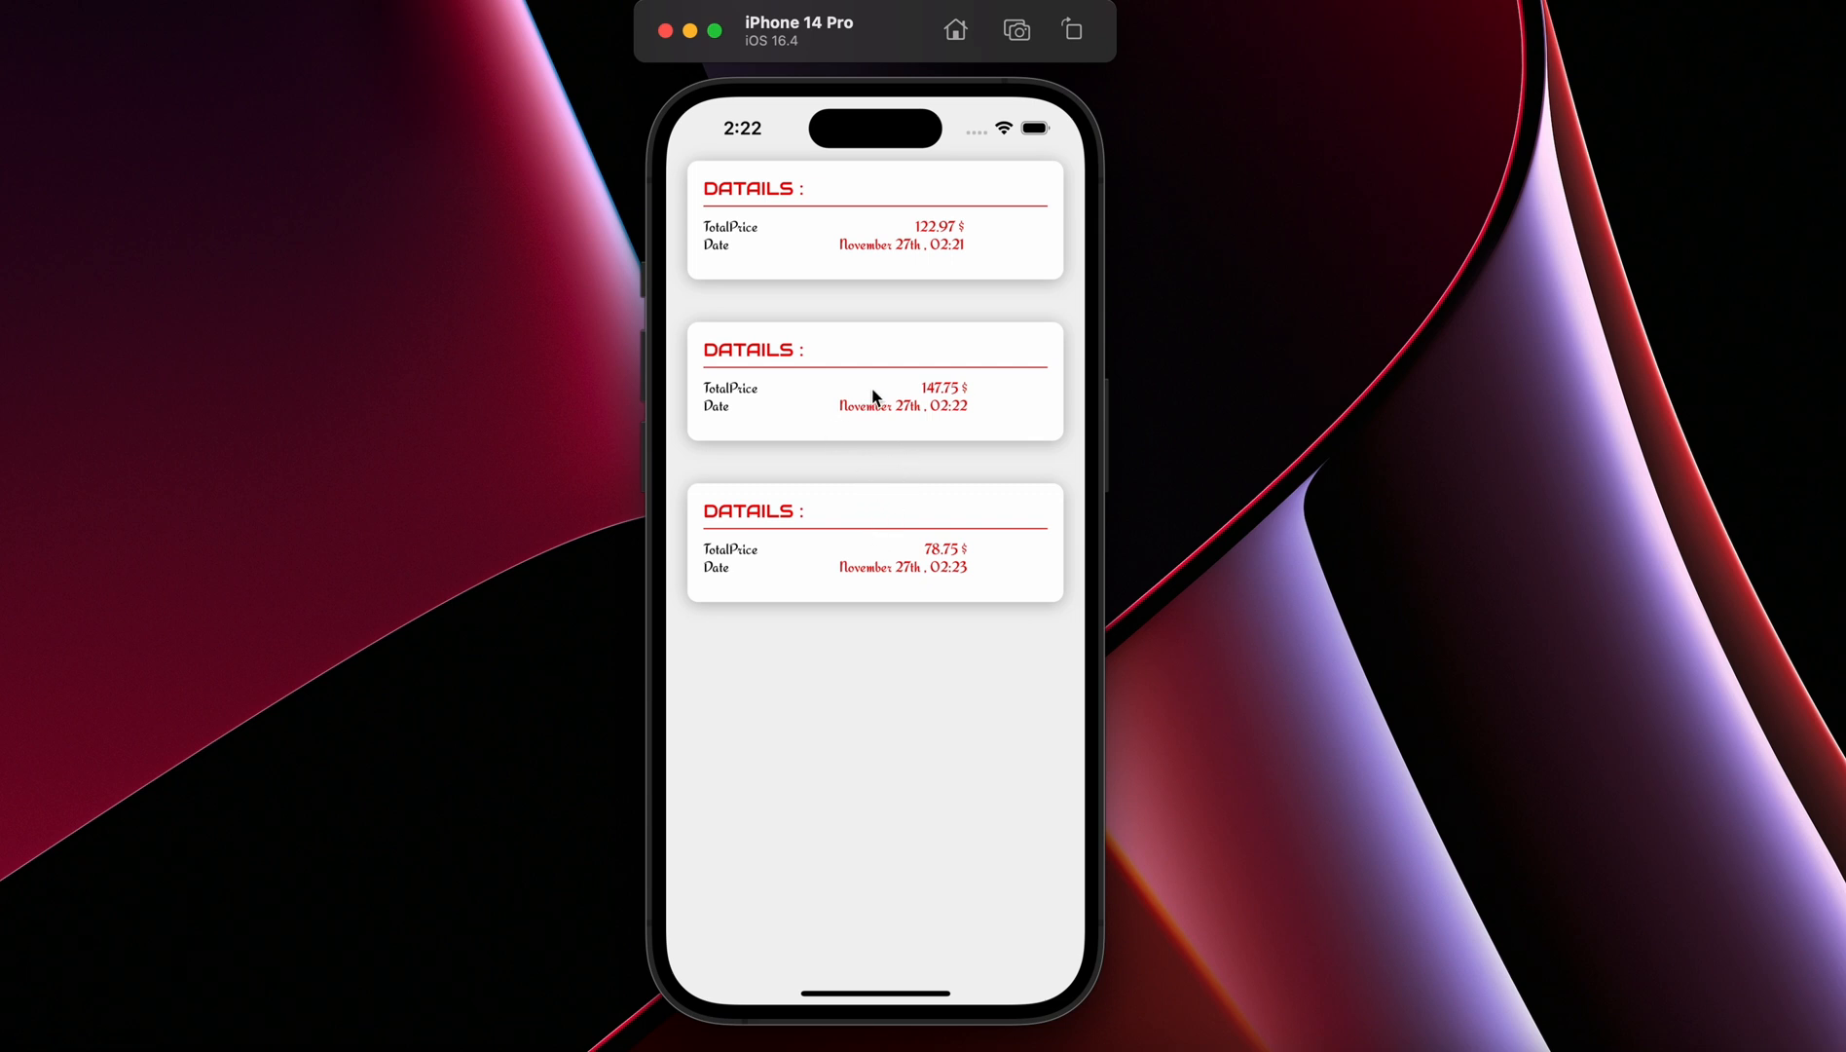
{"action": "mouse_move", "coordinate": [858, 347]}
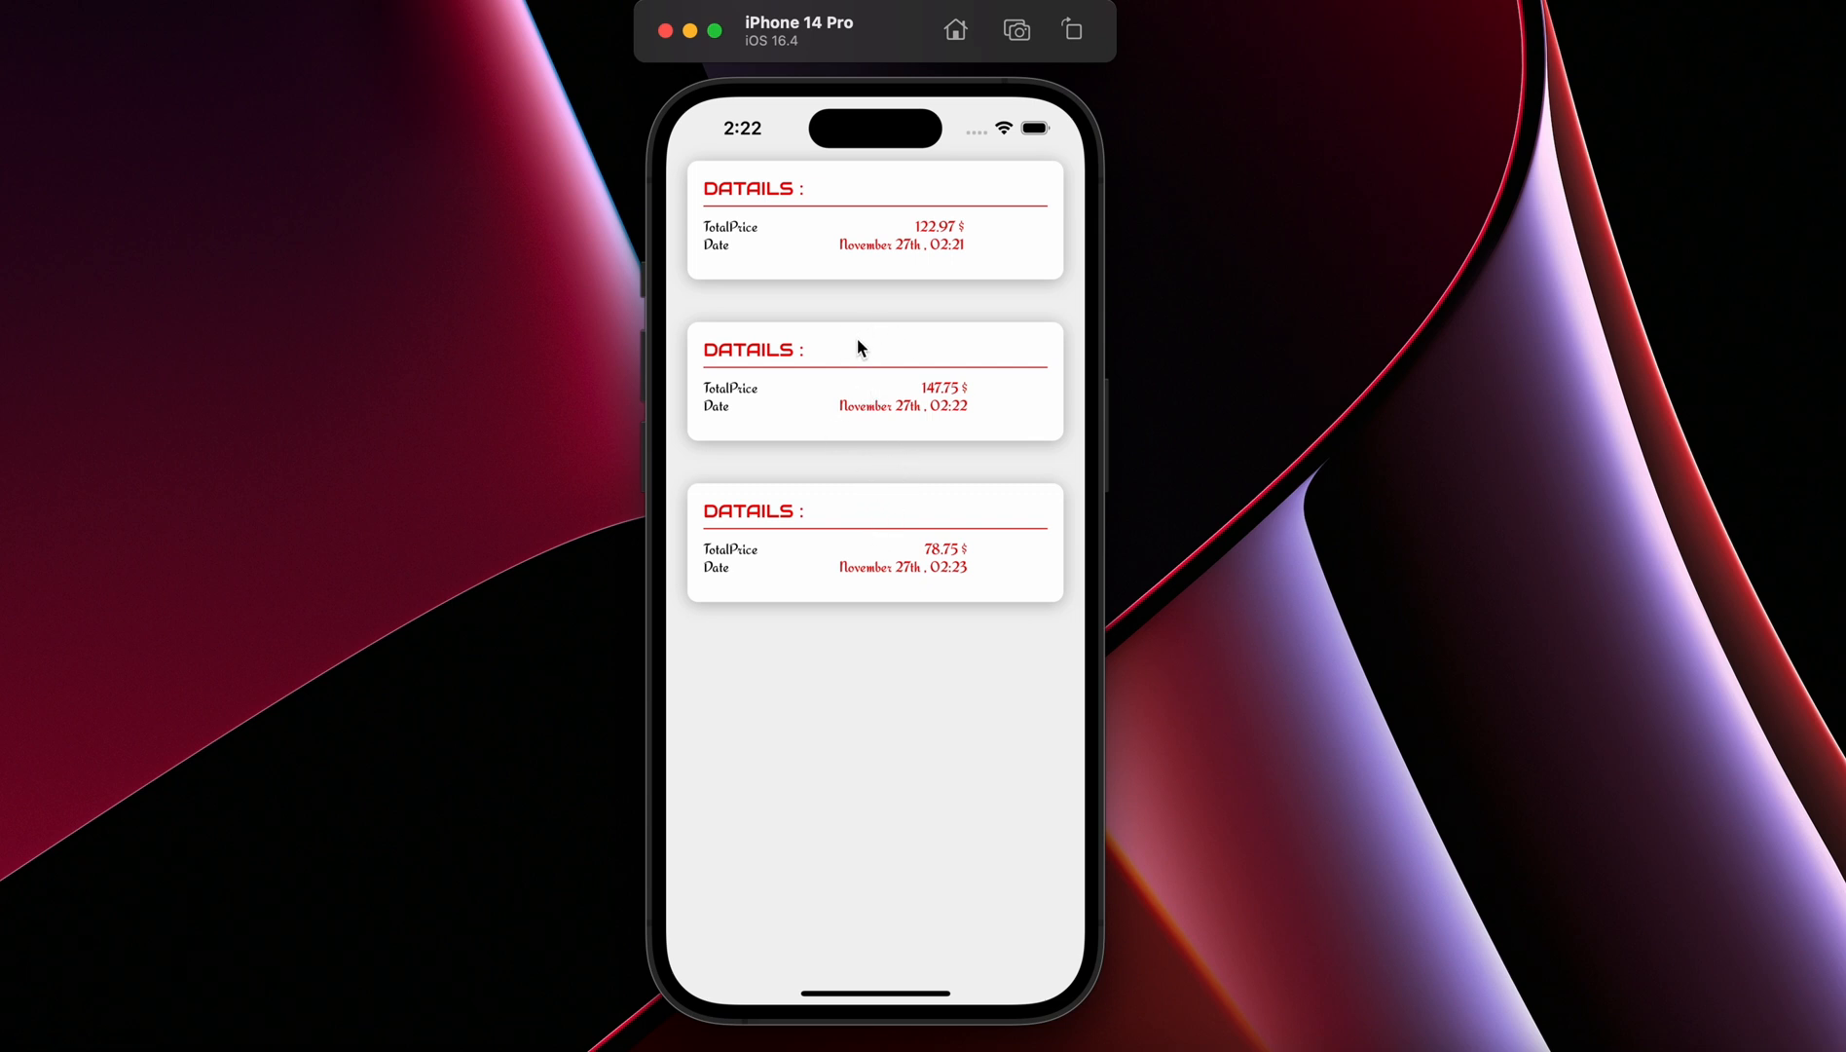
{"action": "mouse_move", "coordinate": [845, 352]}
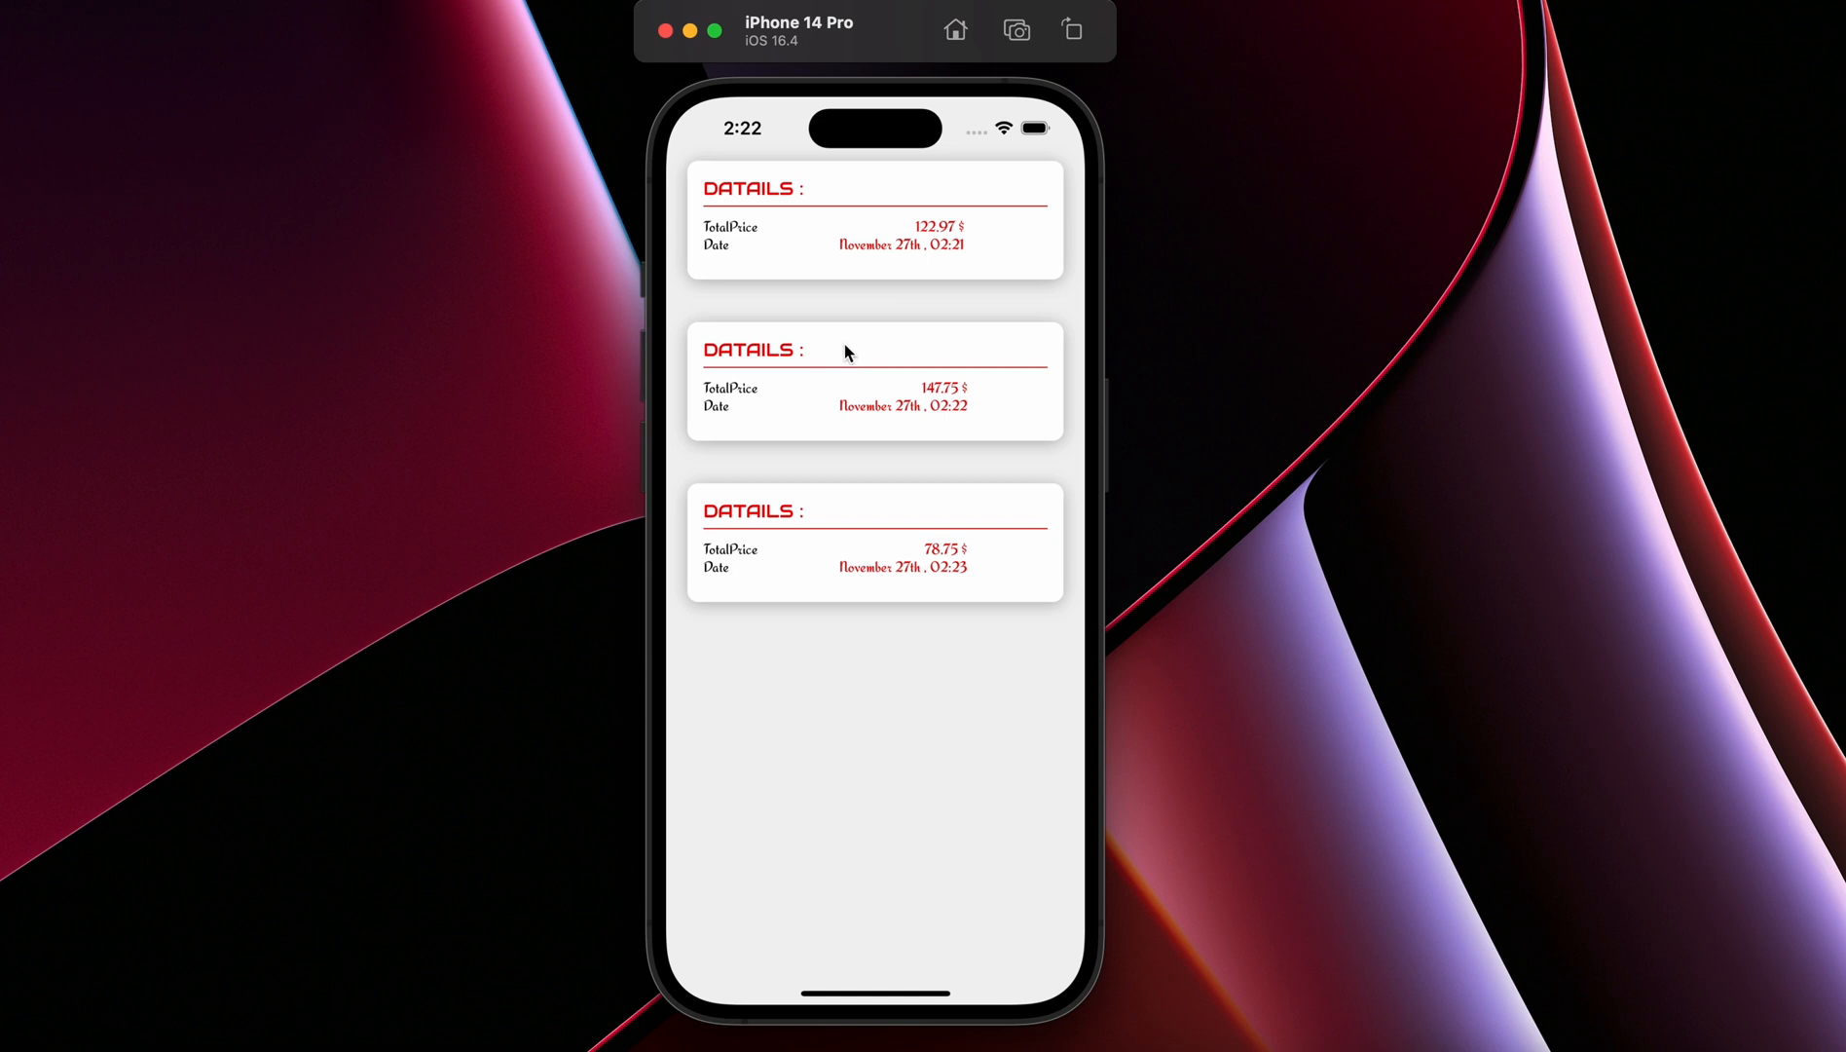
{"action": "mouse_move", "coordinate": [851, 345]}
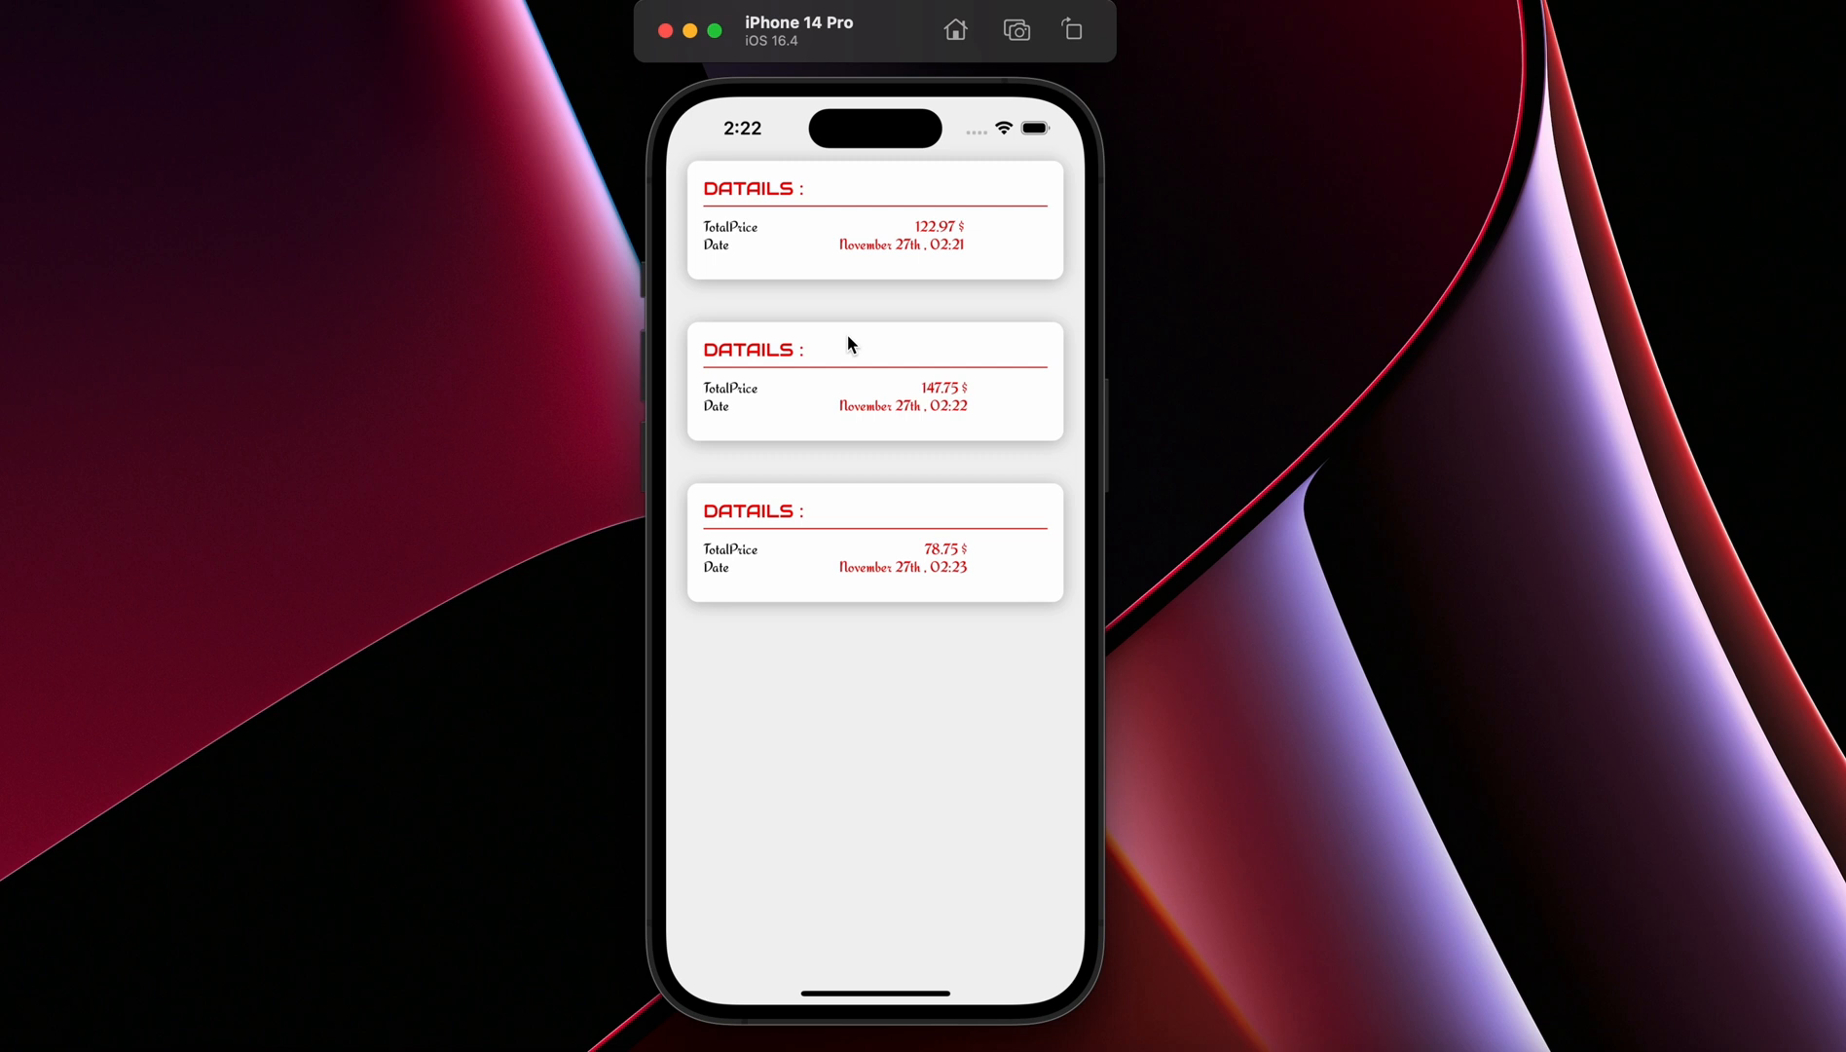
{"action": "mouse_move", "coordinate": [897, 401]}
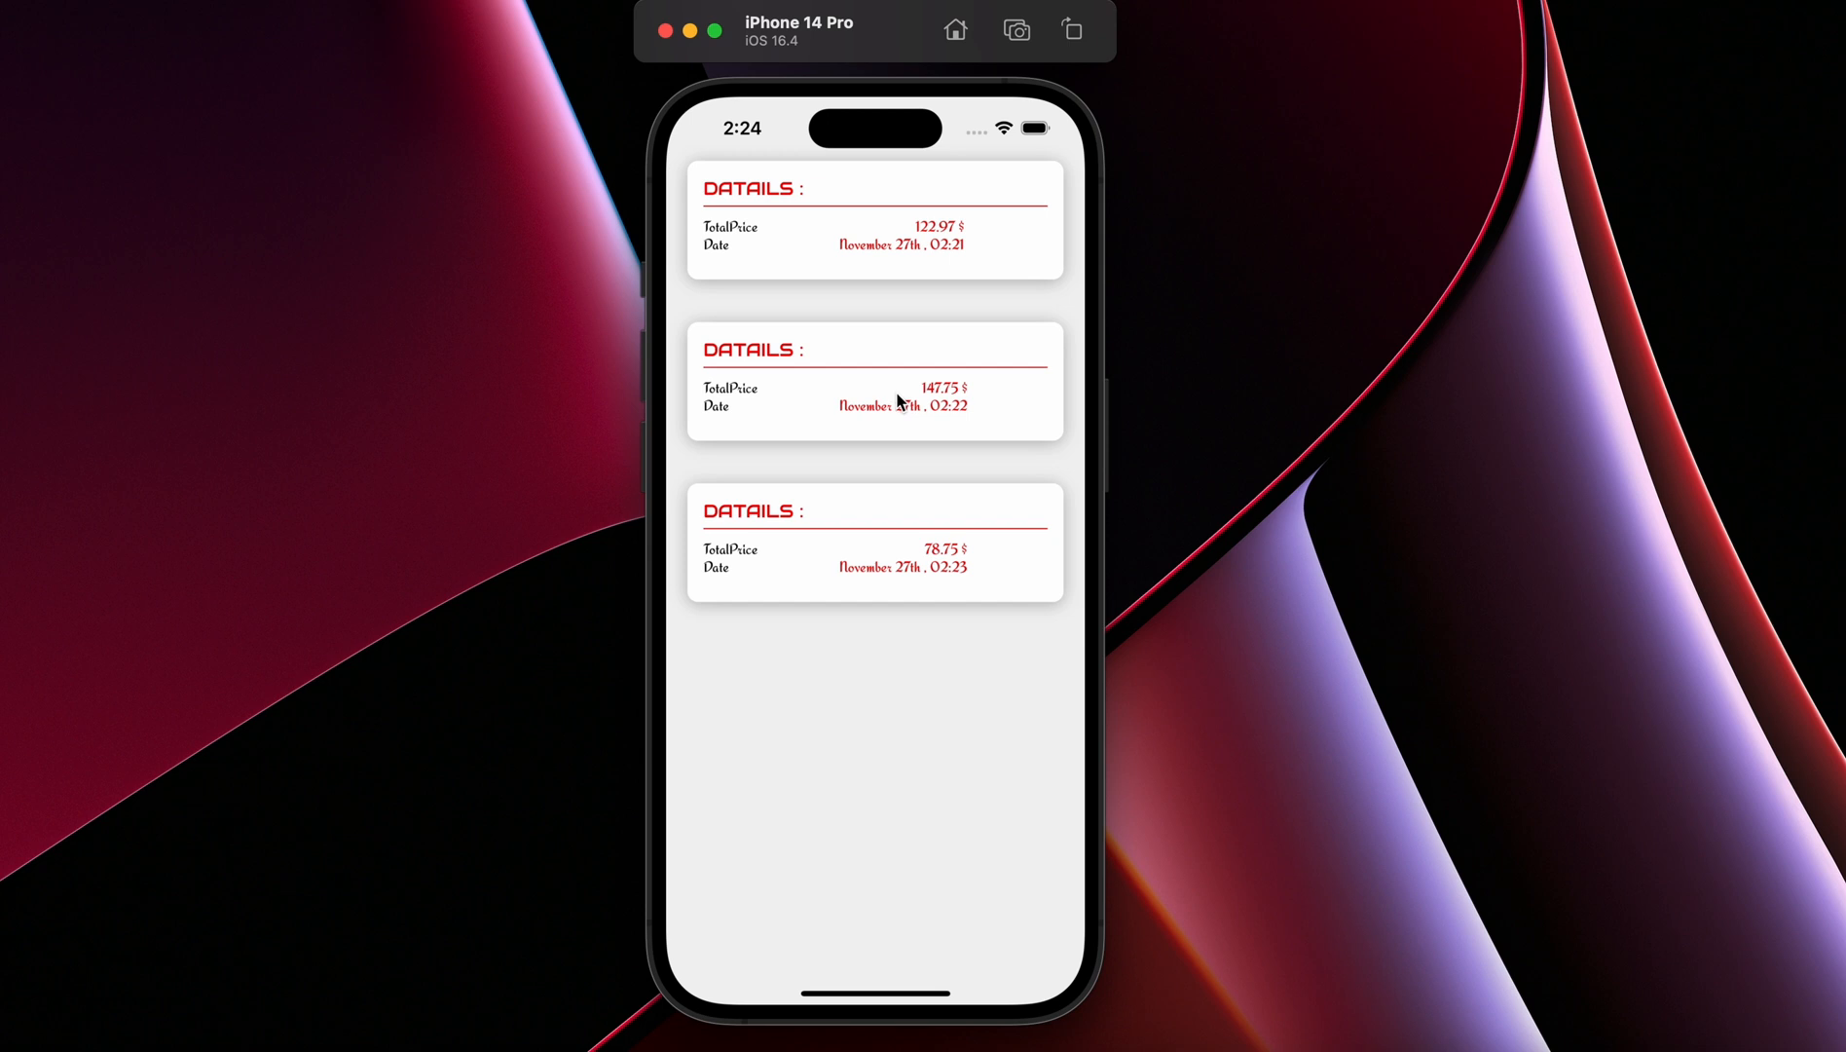
{"action": "mouse_move", "coordinate": [722, 466]}
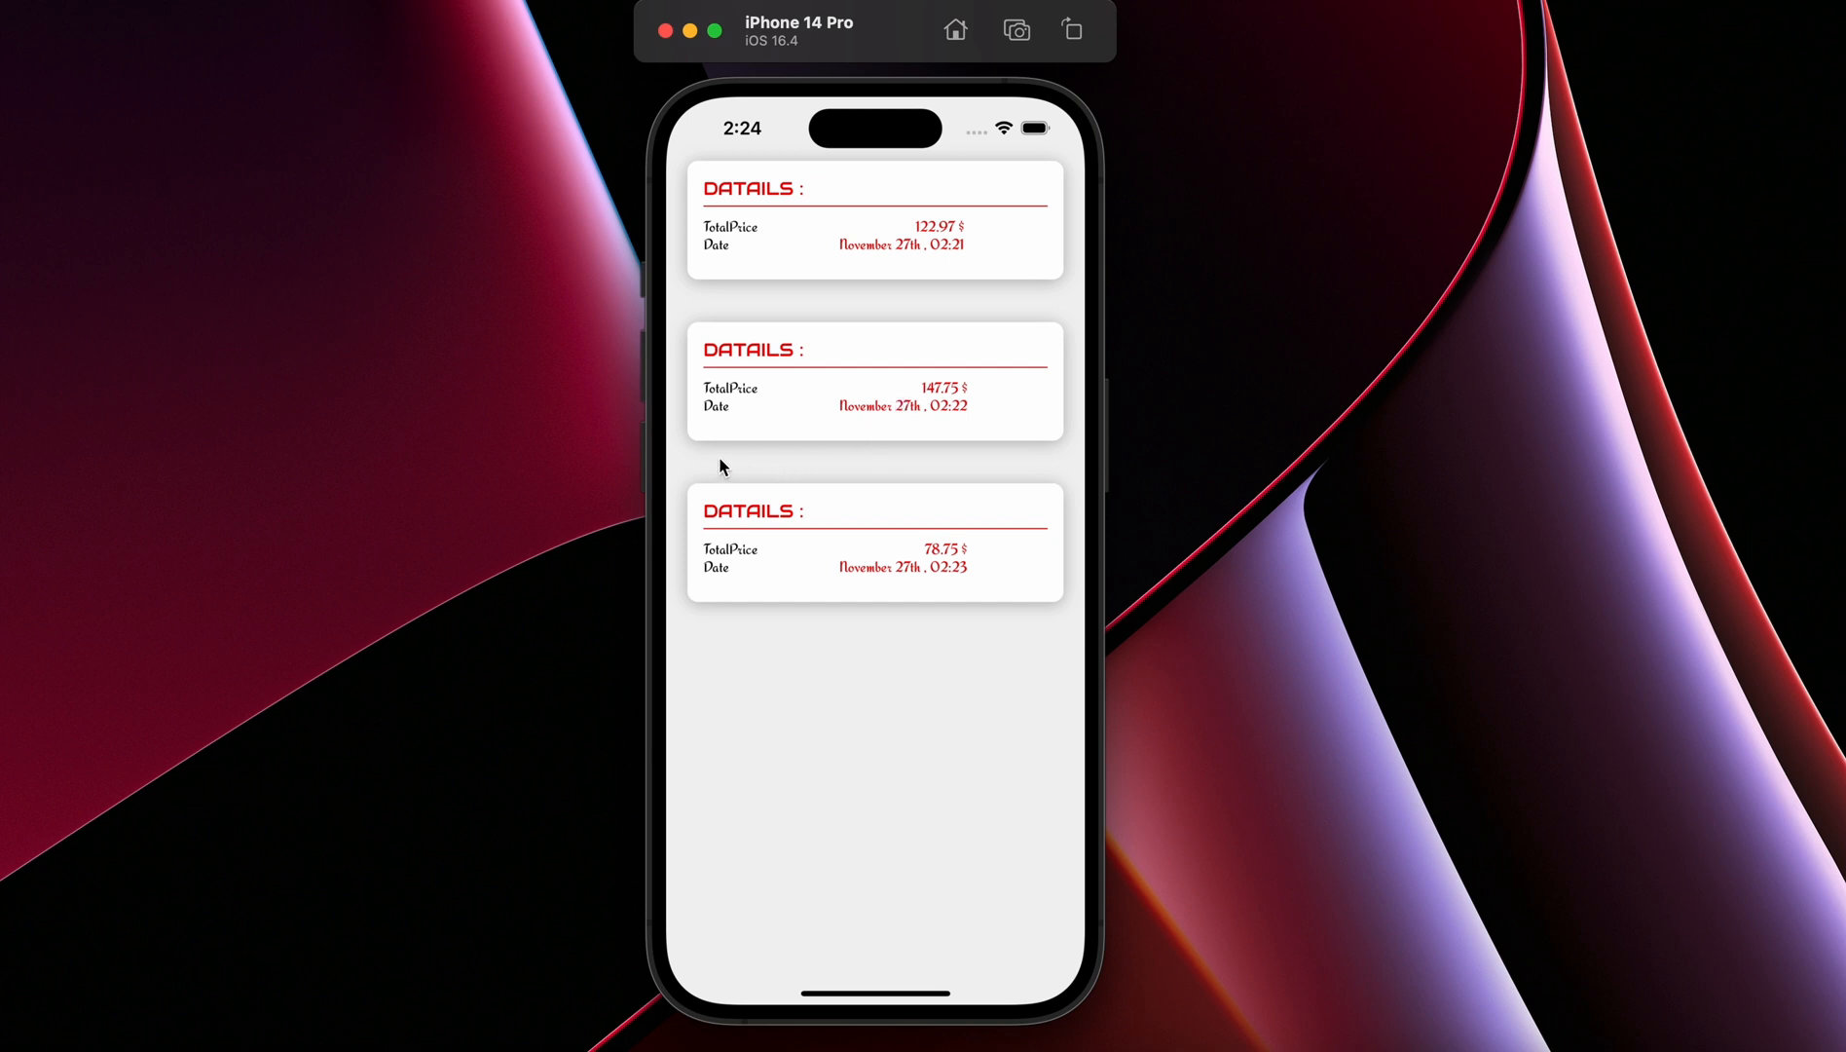
{"action": "mouse_move", "coordinate": [679, 471]}
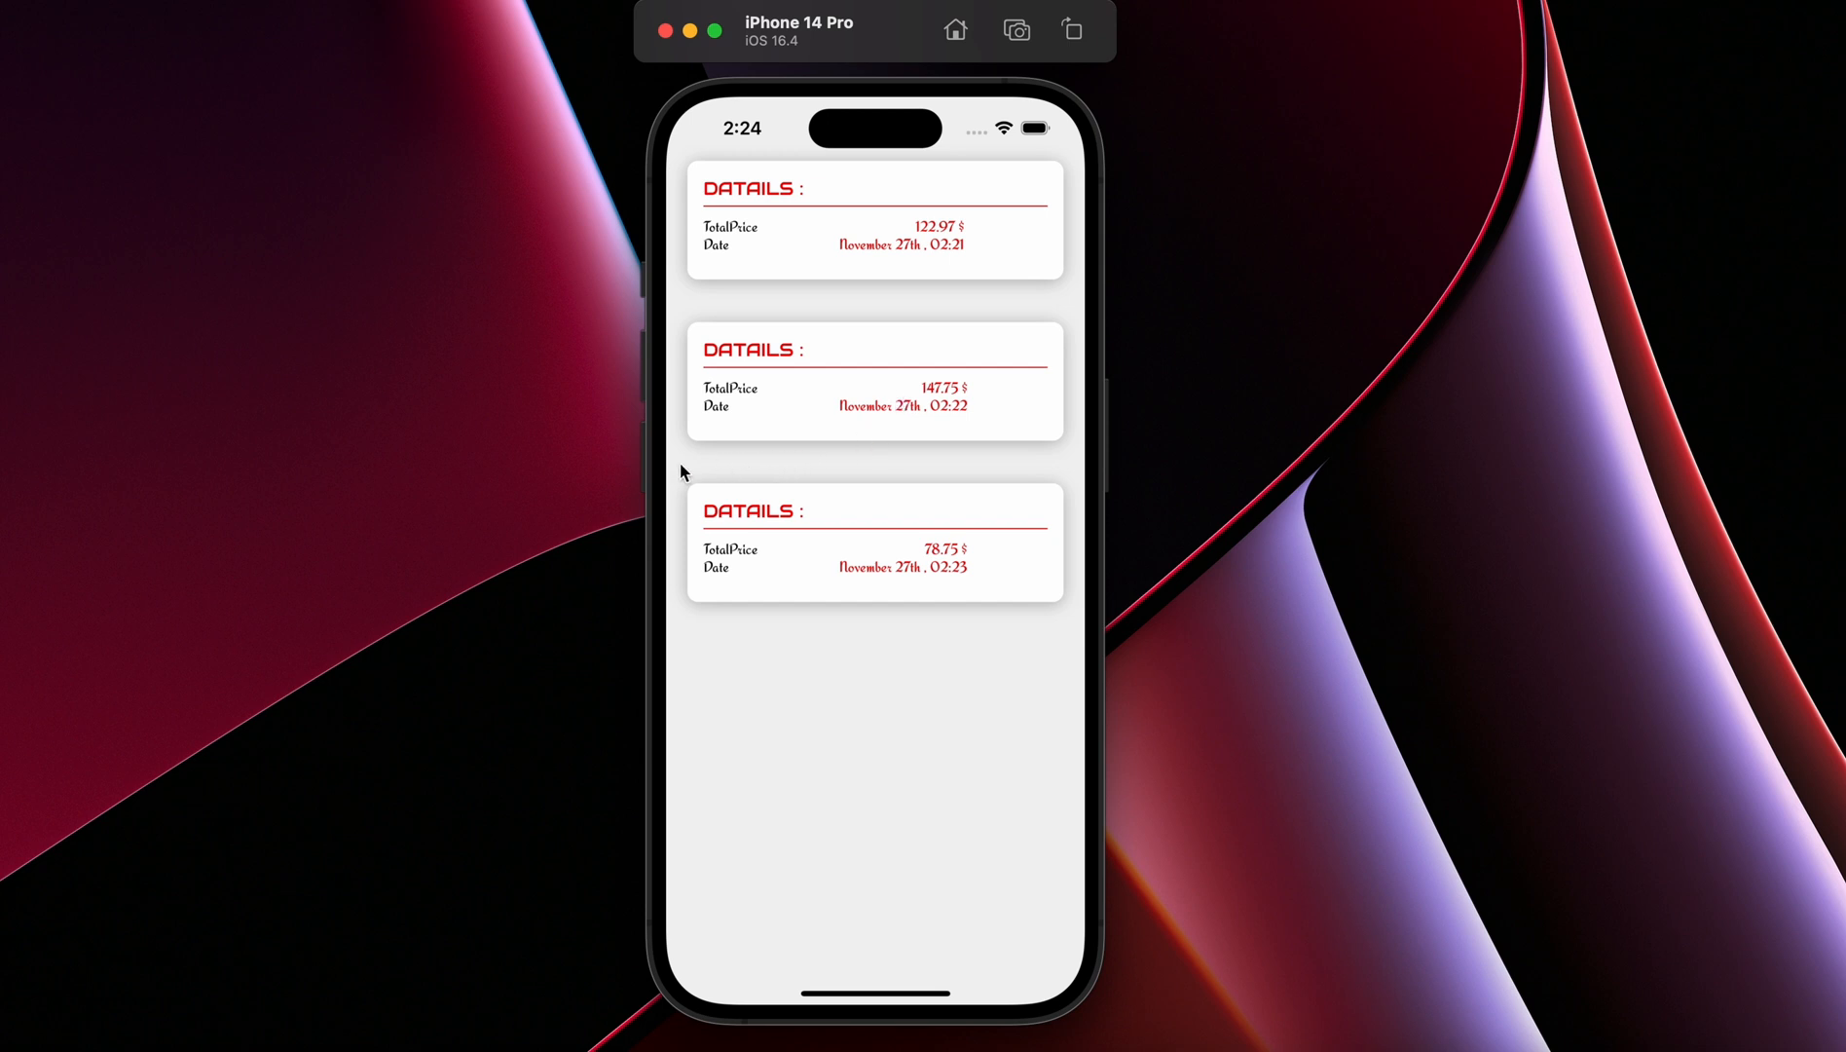